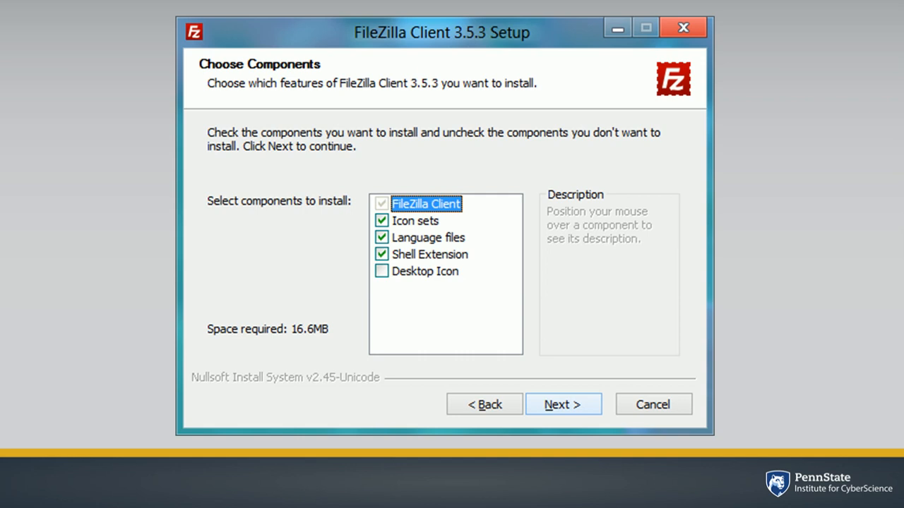
Accept the default components and continue the FileZilla installer to launch the client.
left_click(562, 404)
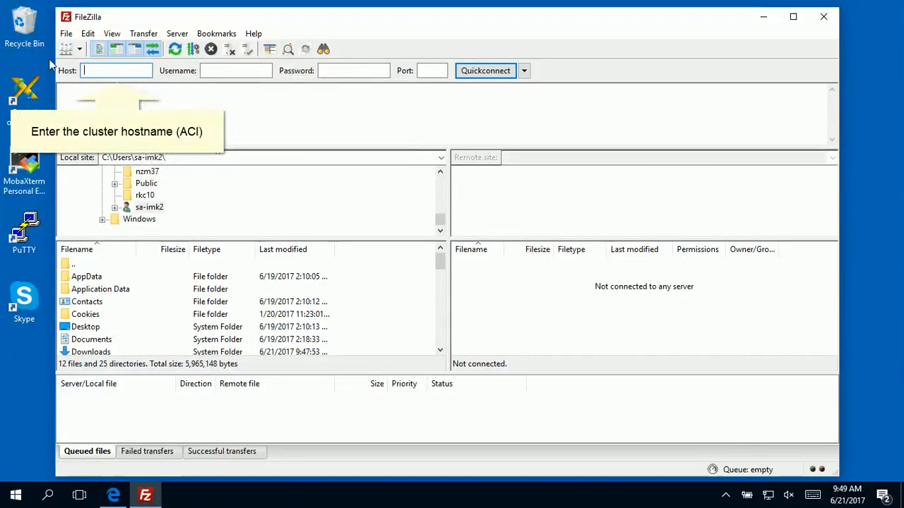
type("a")
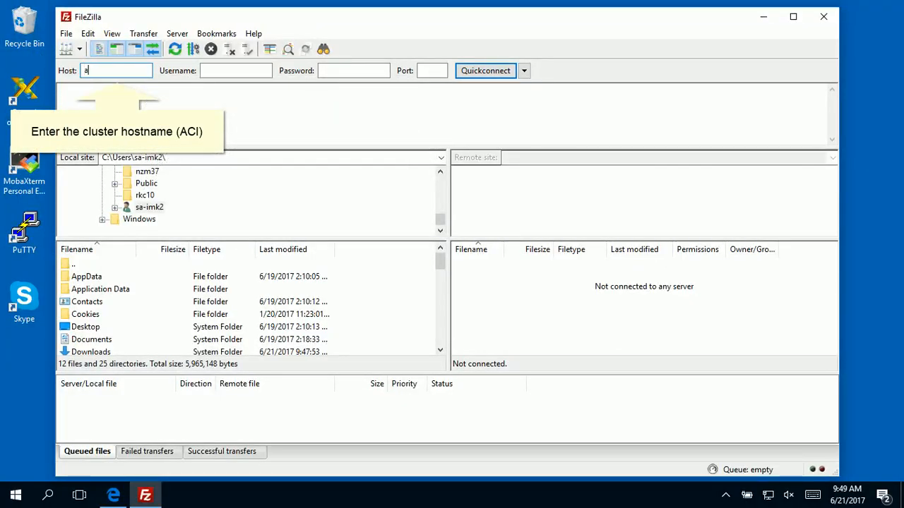
type("ci-b.aci.ics.psu")
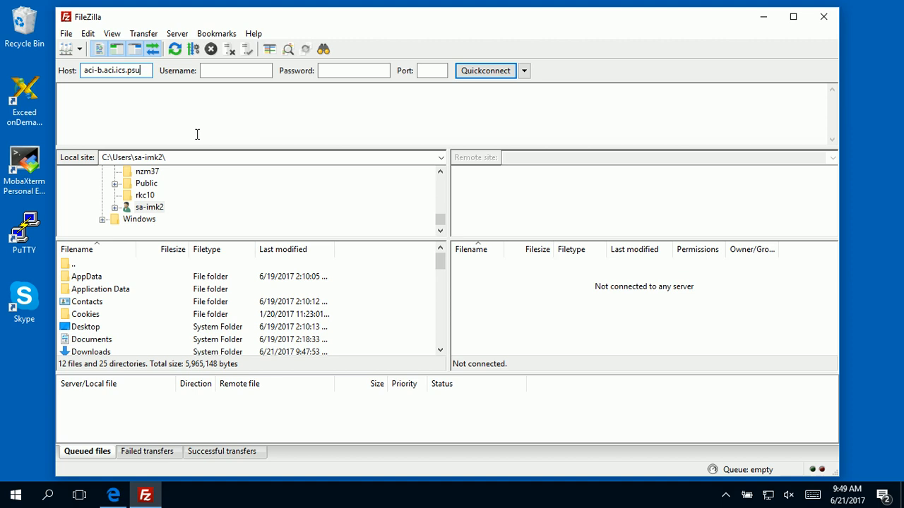
type("edu")
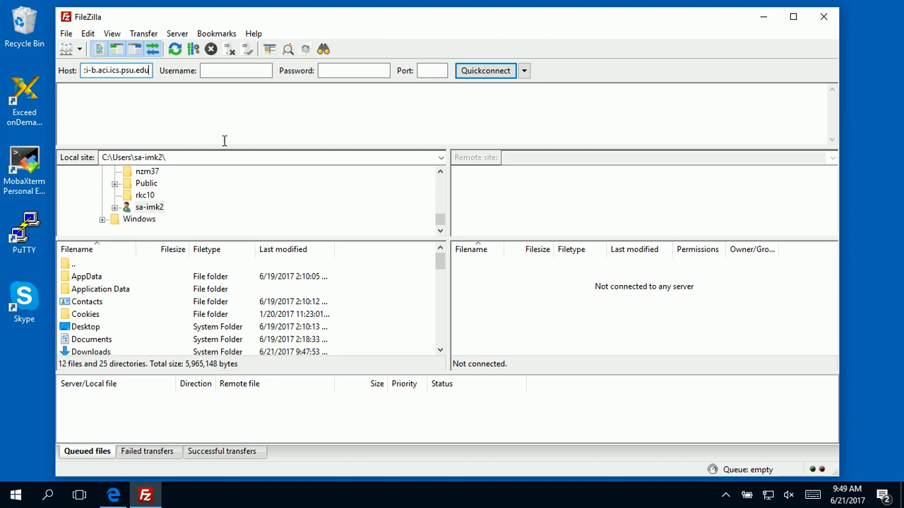
type("imk2")
left_click(432, 70)
type("22")
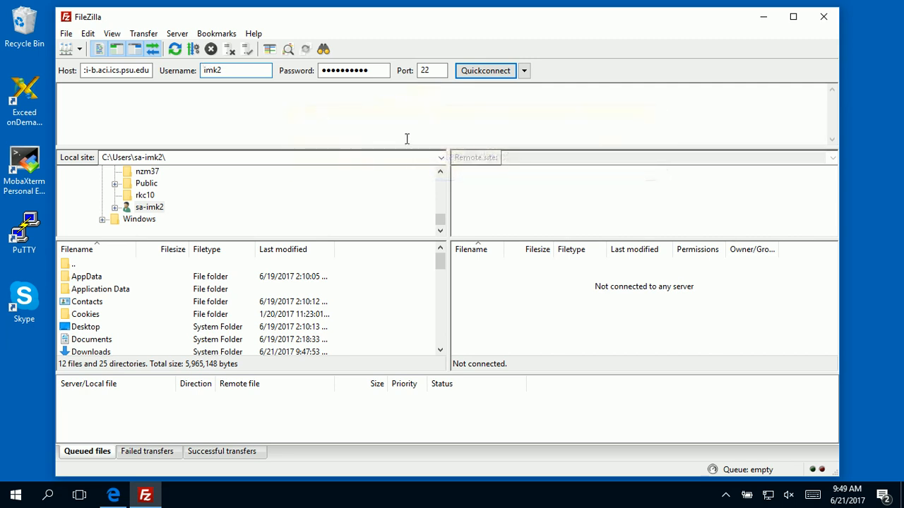
left_click(485, 70)
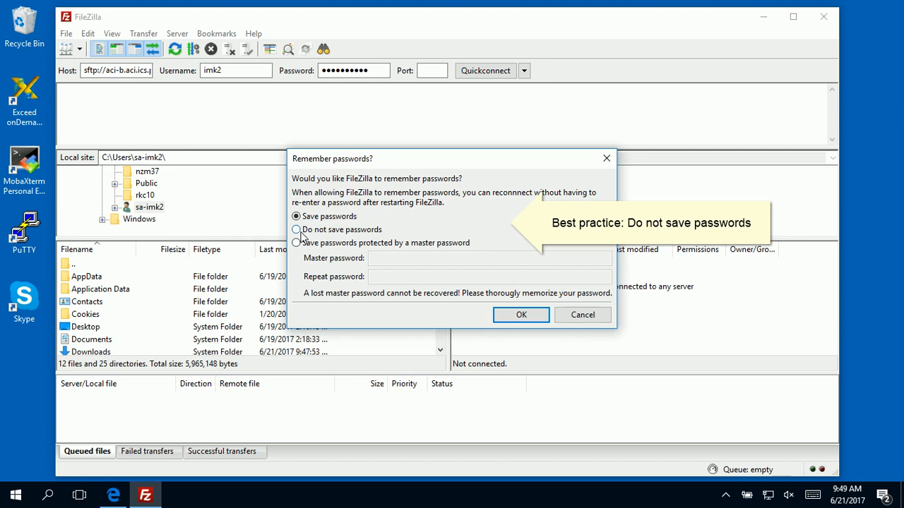
Choose 'Do not save passwords' in the Remember passwords dialog.
left_click(521, 314)
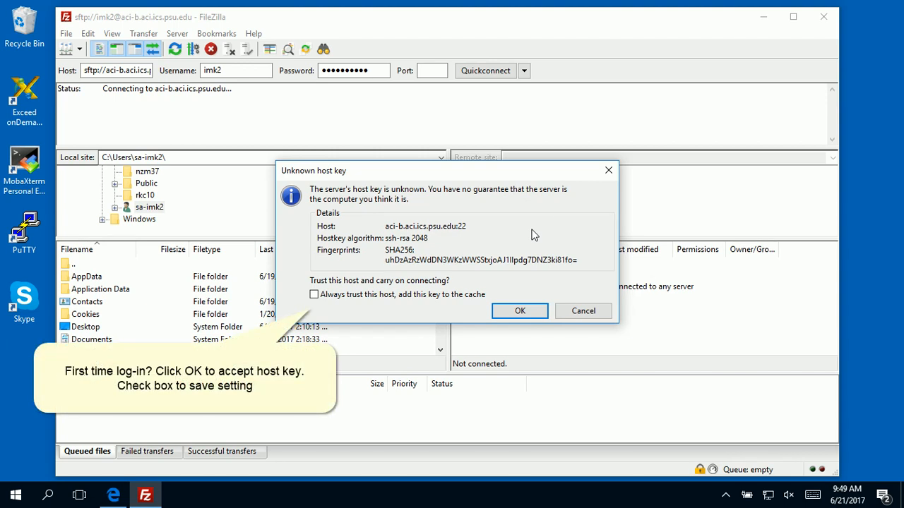
mouse_move(531, 243)
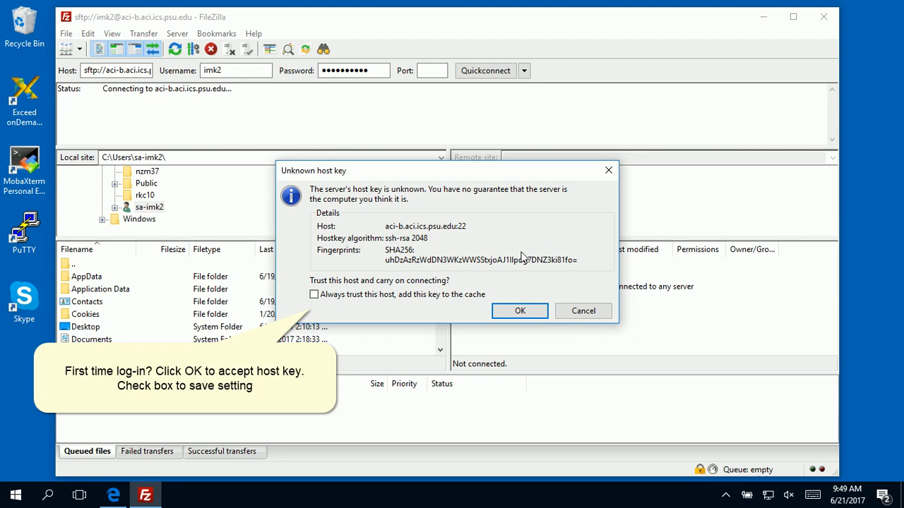
mouse_move(335, 302)
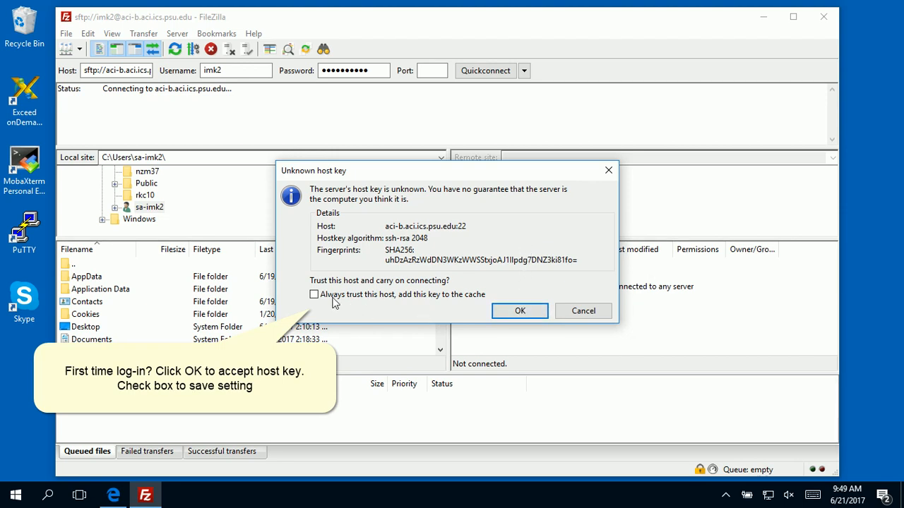
Tick 'Always trust this host, add this key to the cache' and confirm.
left_click(314, 294)
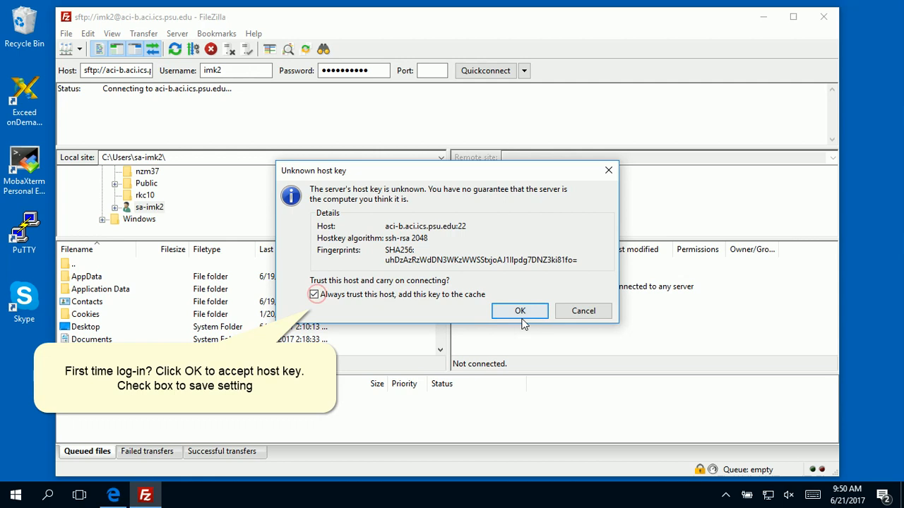
left_click(519, 311)
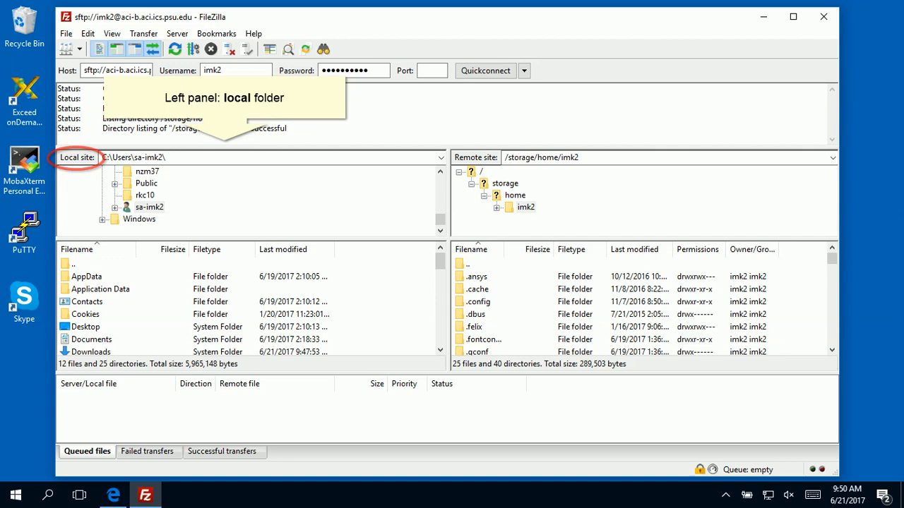
Browse the local site tree to the user's Downloads folder.
left_click(149, 207)
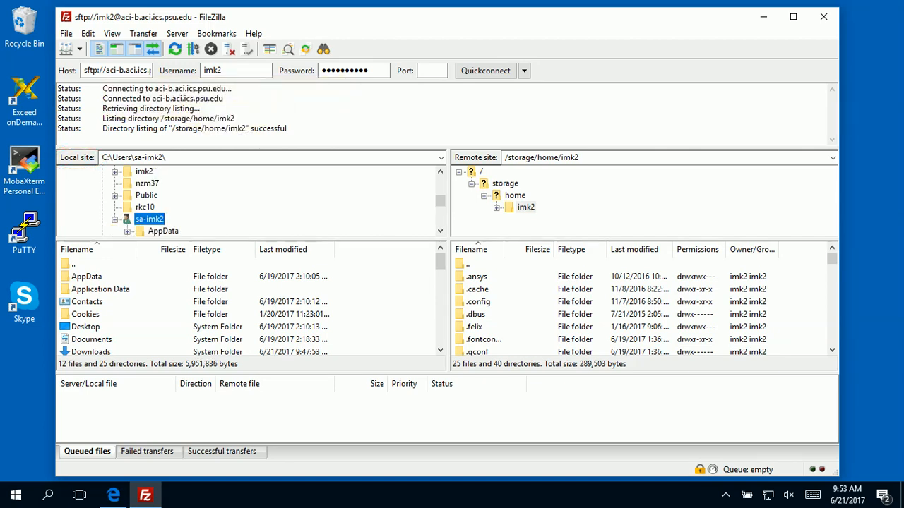
scroll("down", 3)
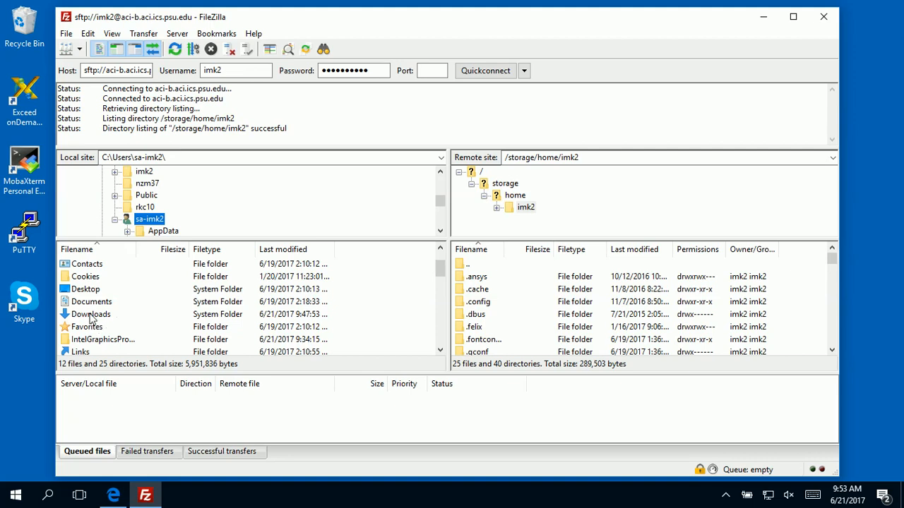
double_click(89, 314)
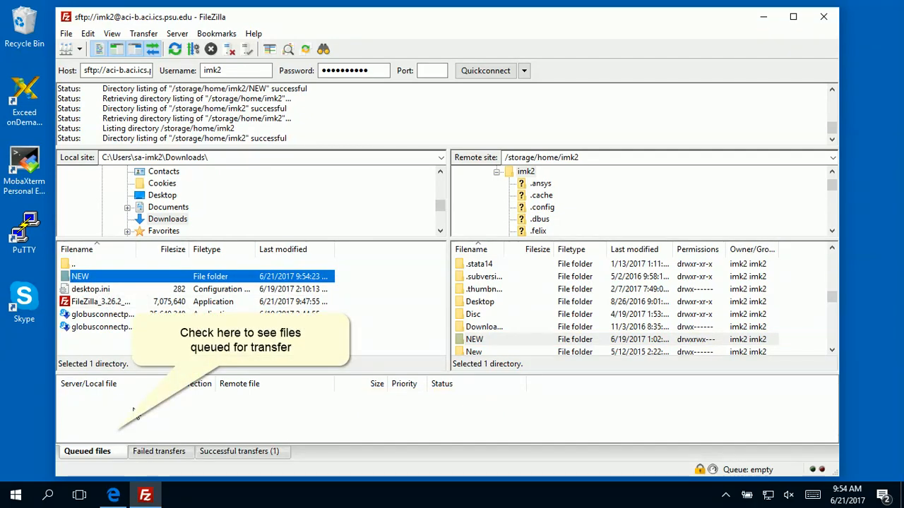
mouse_move(120, 423)
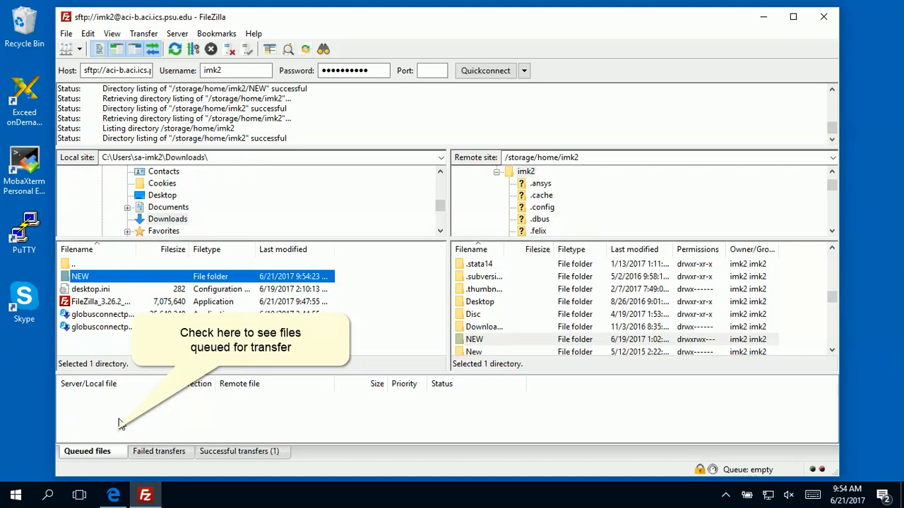
Review the Queued files and Failed transfers tabs.
left_click(160, 451)
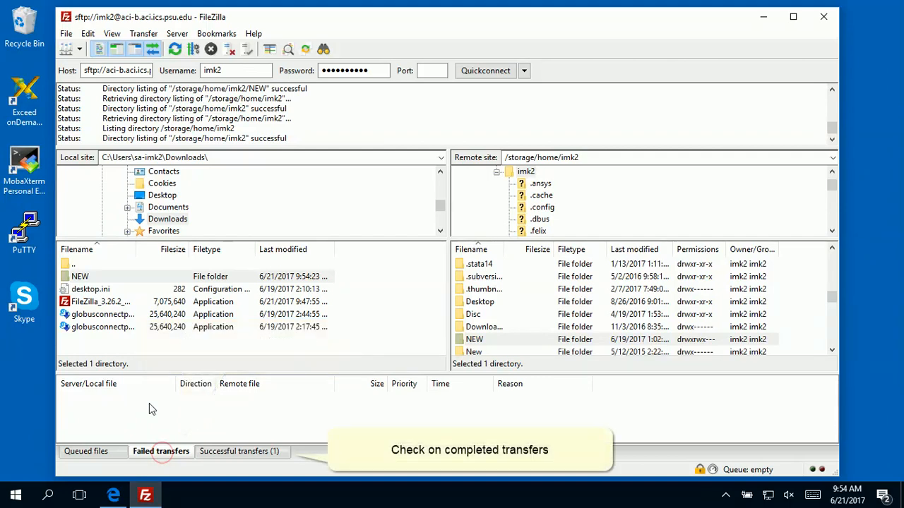
left_click(239, 451)
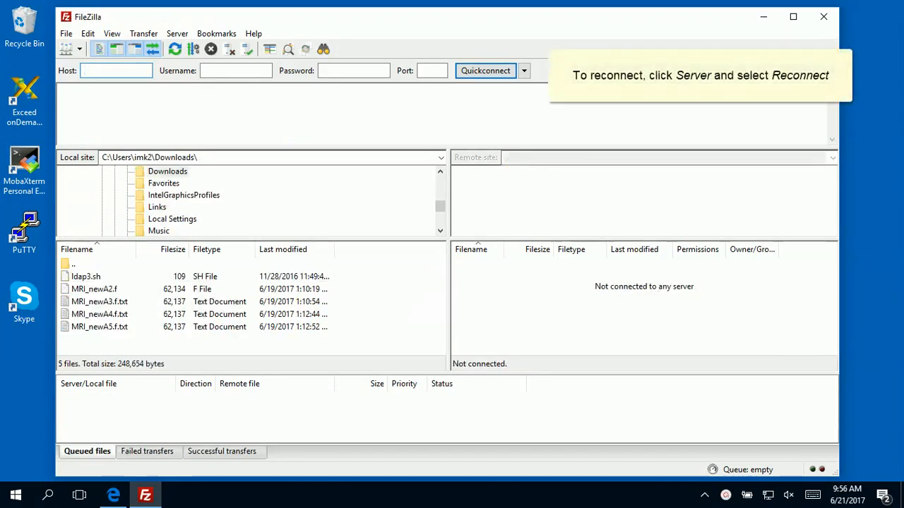
Reconnect via Server > Reconnect, re-entering the password with 'Remember password' kept.
left_click(143, 33)
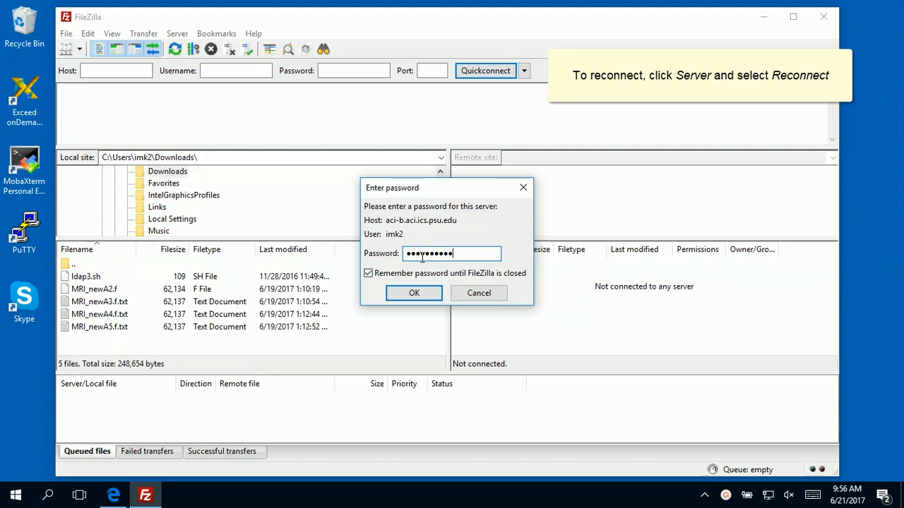
left_click(367, 273)
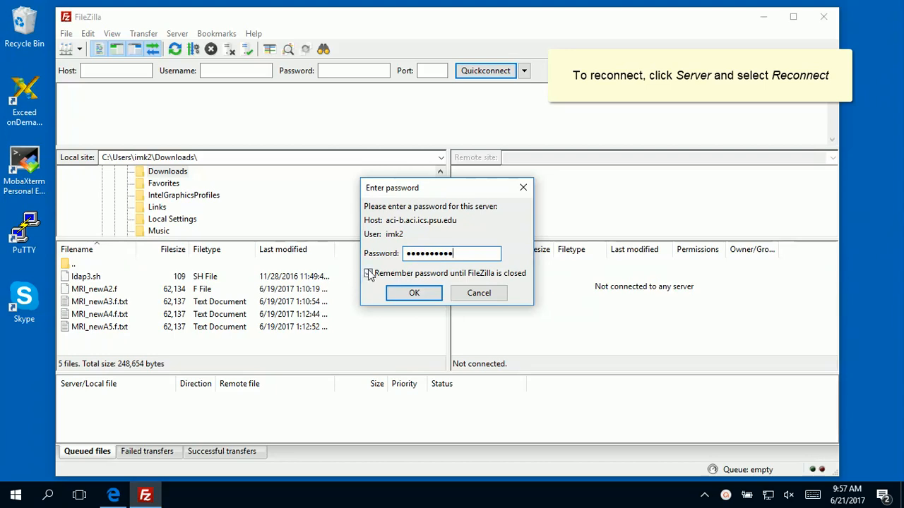
left_click(368, 273)
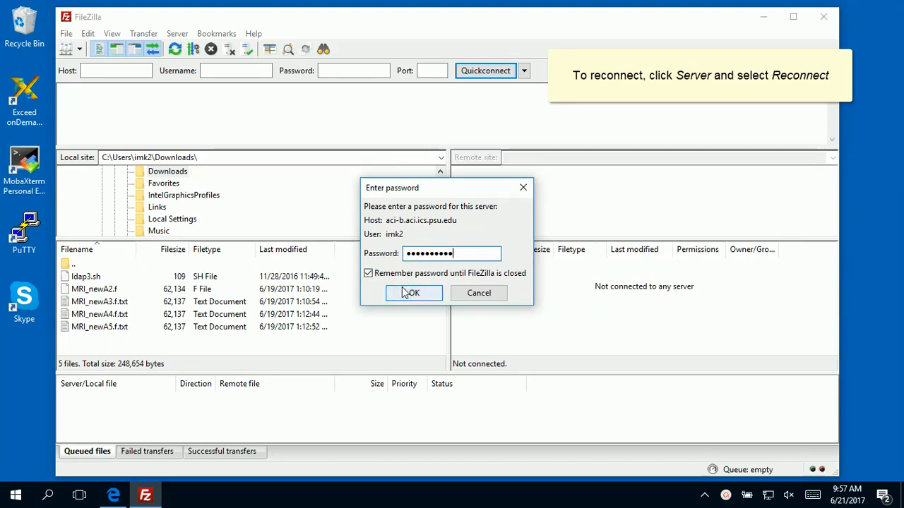
left_click(413, 293)
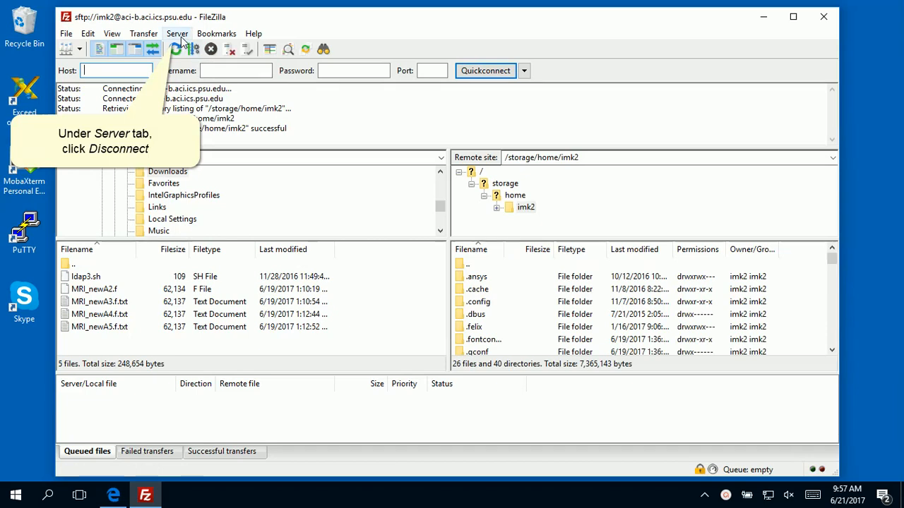
Choose Server > Disconnect to end the aci-b.aci.ics.psu.edu session.
left_click(176, 33)
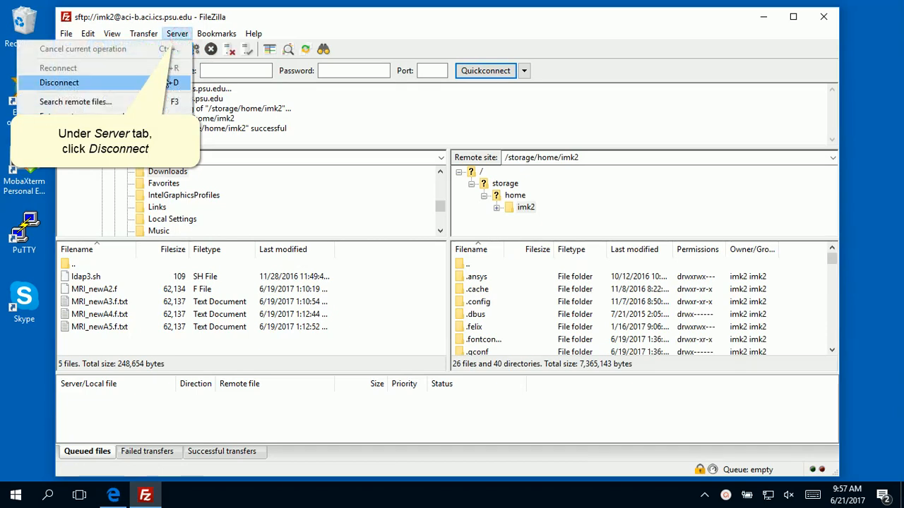
left_click(59, 83)
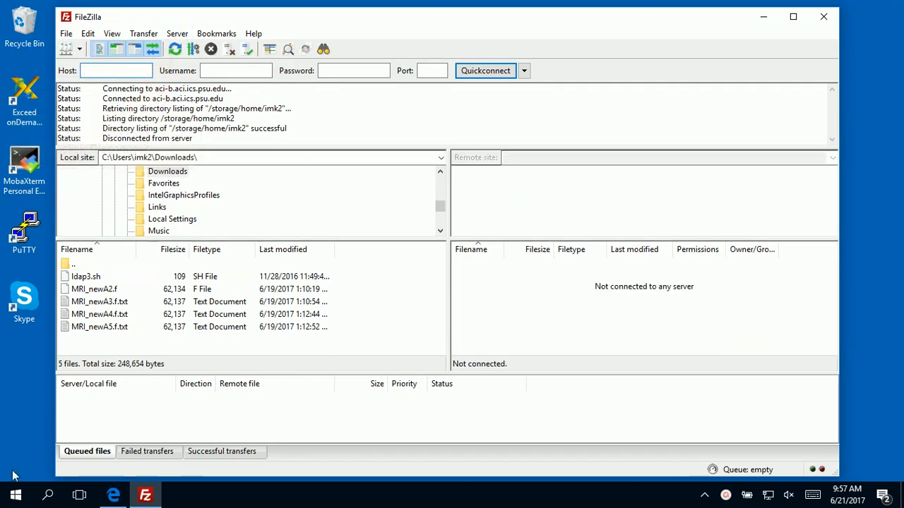
mouse_move(800, 480)
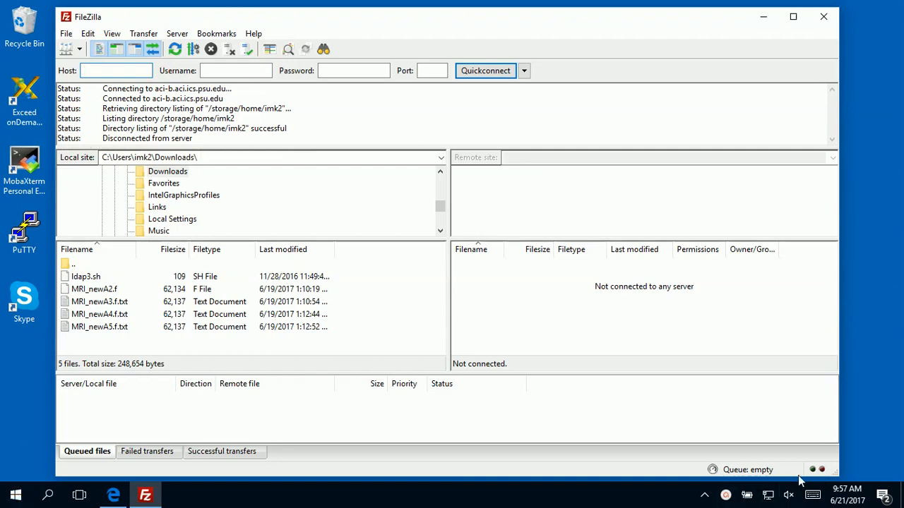